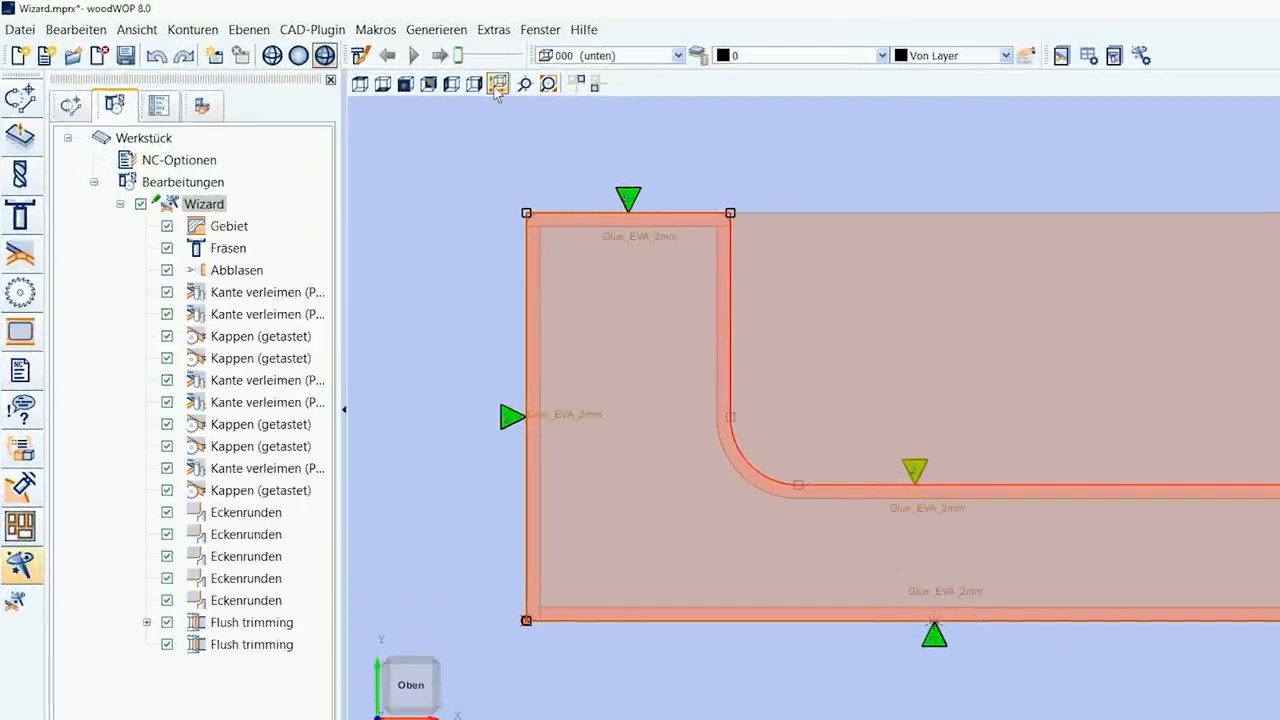
Add AND with variable Part1 to the condition, then load E2_Mass_Changes.mpr with its vertical drillings.
{"action": "left_click", "coordinate": [498, 84]}
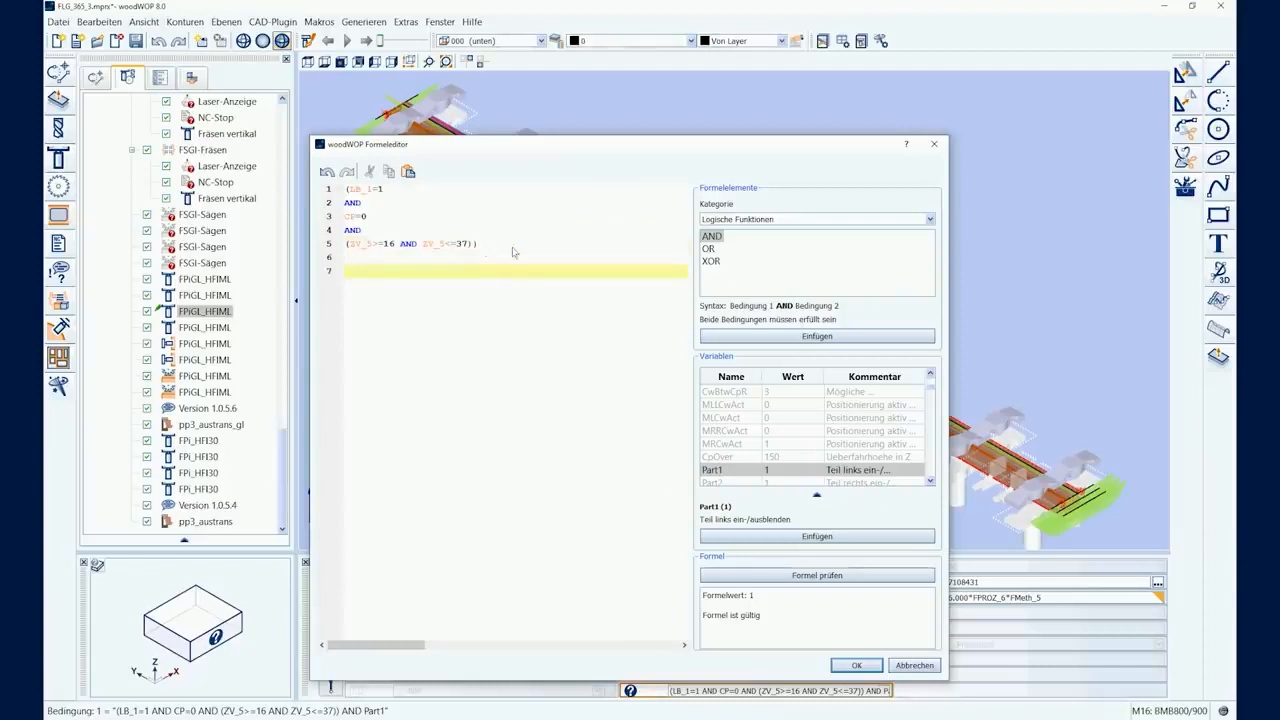
{"action": "left_click", "coordinate": [816, 336]}
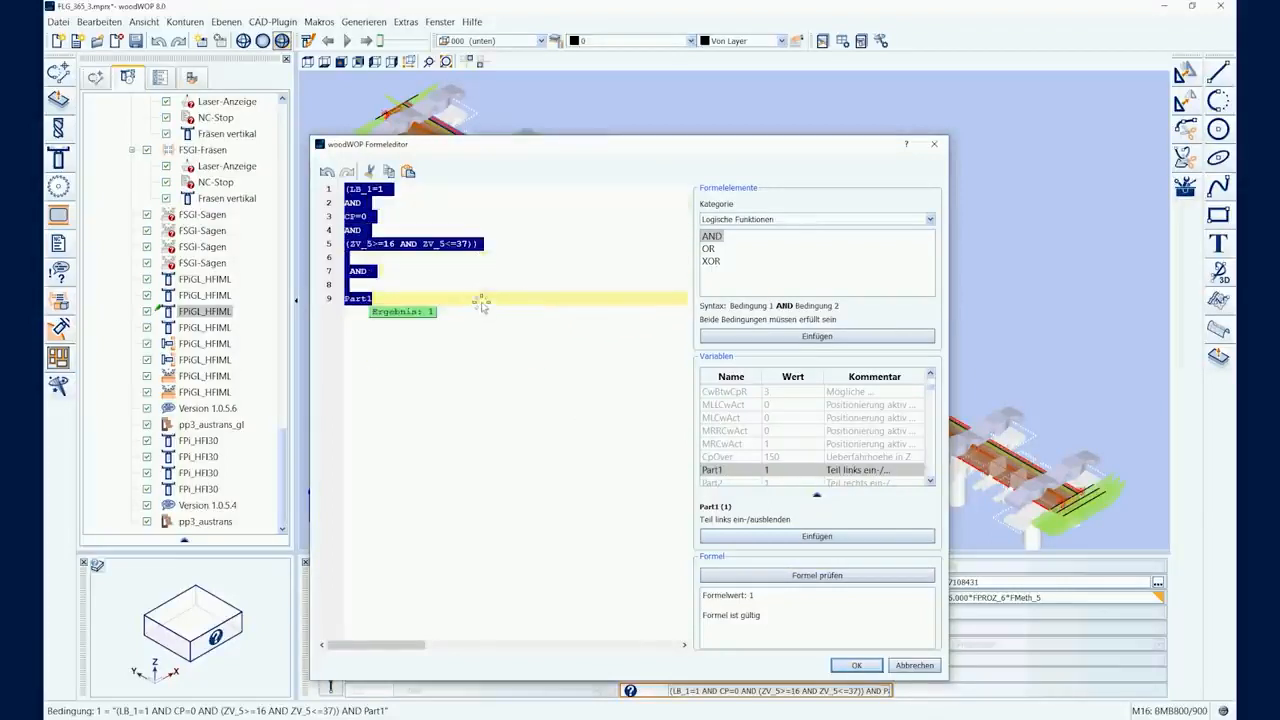
{"action": "left_click", "coordinate": [856, 664]}
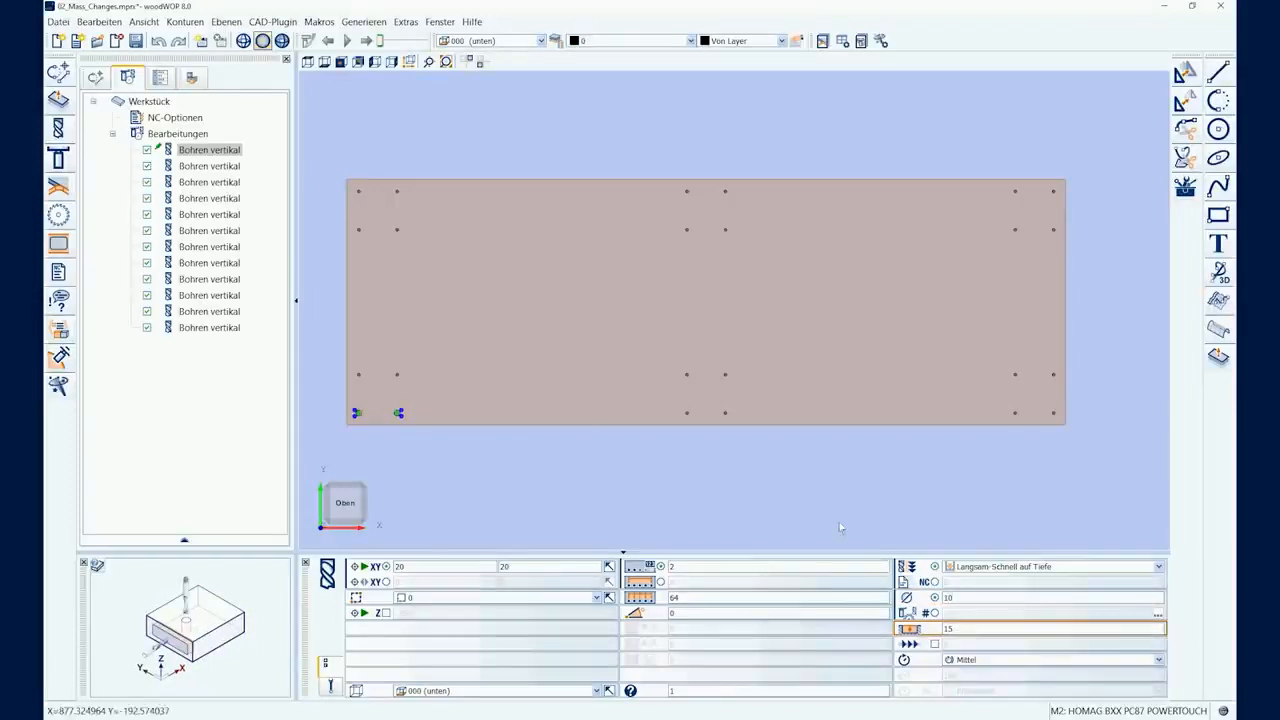
{"action": "right_click", "coordinate": [208, 148]}
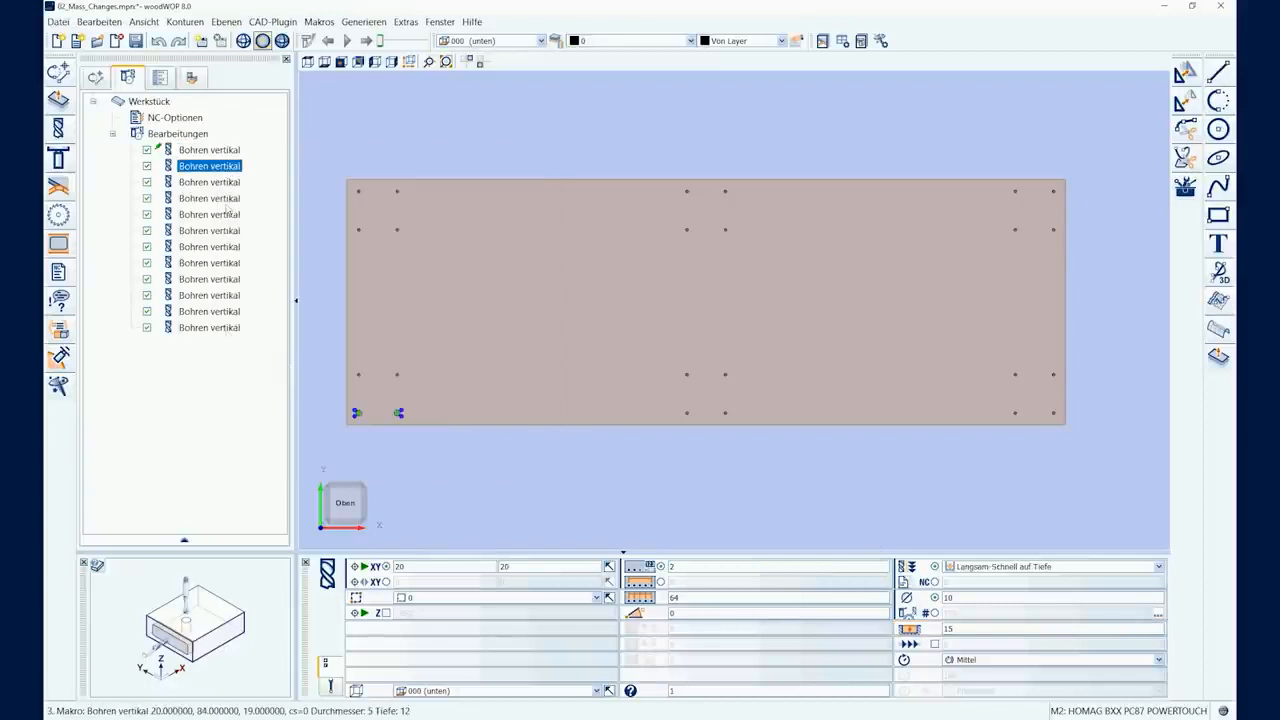
{"action": "left_click", "coordinate": [208, 328]}
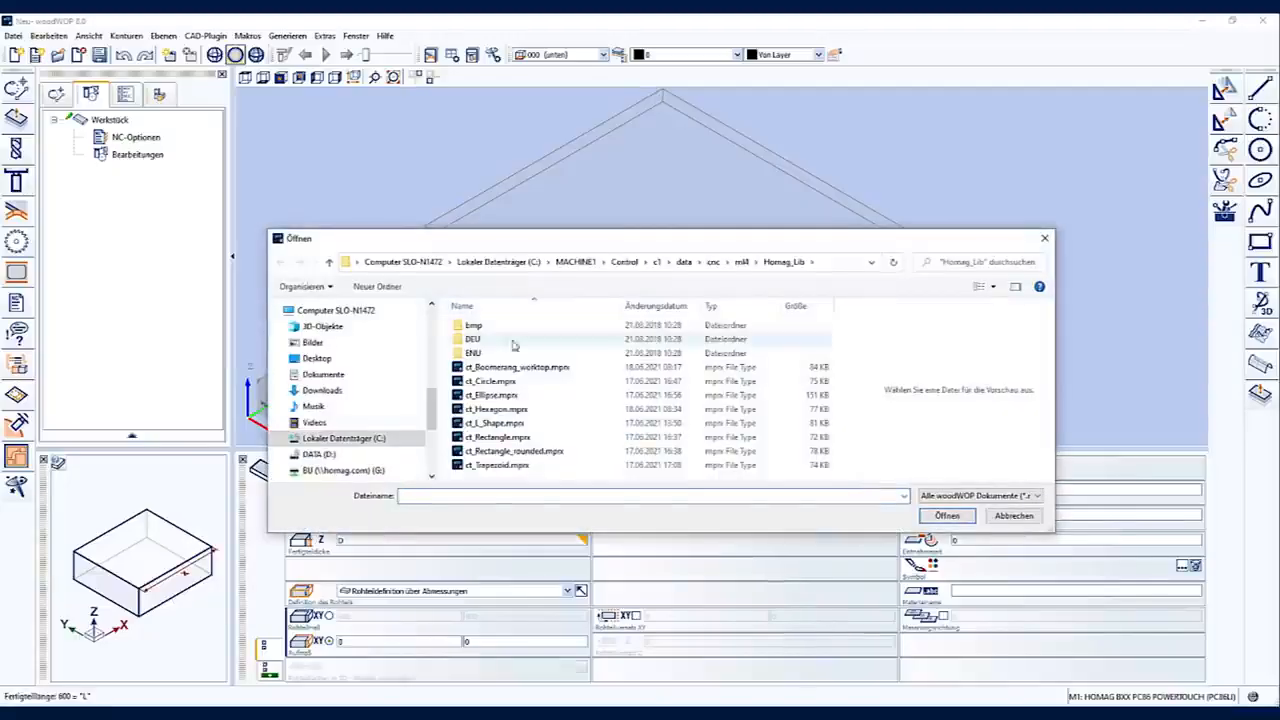
Select ct_Circle.mpr in the Homag_Lib folder to show its circular contour preview.
{"action": "left_click", "coordinate": [490, 380]}
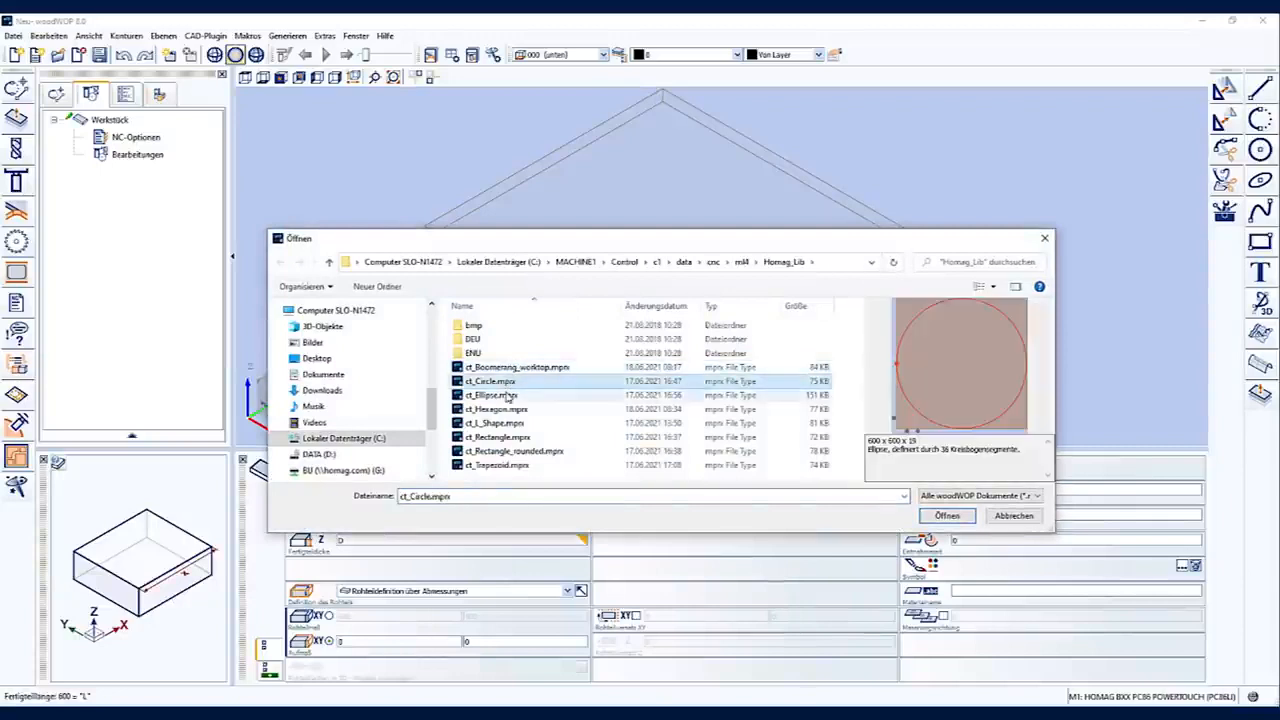